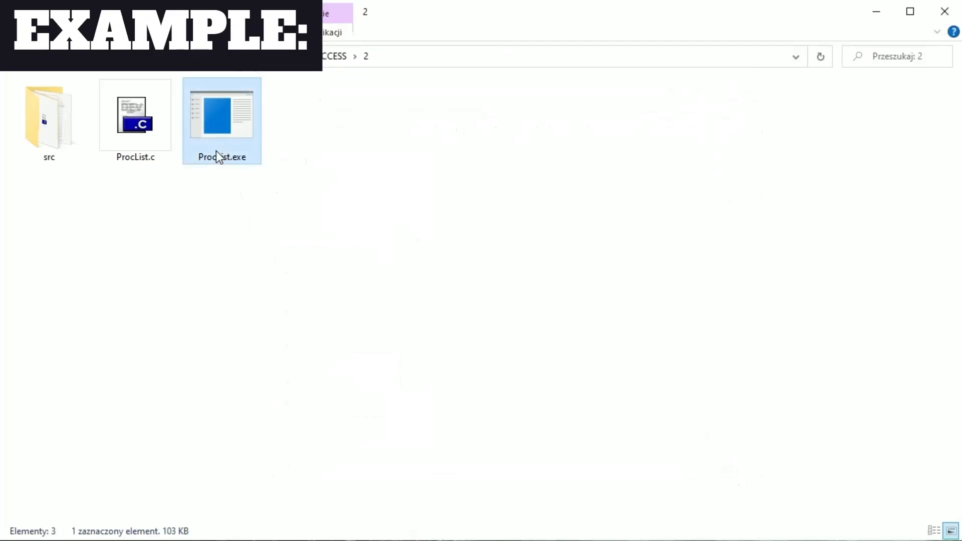
Step: Run ProcList.exe to view the running processes, then bring up the ProcList.c source
double_click(221, 116)
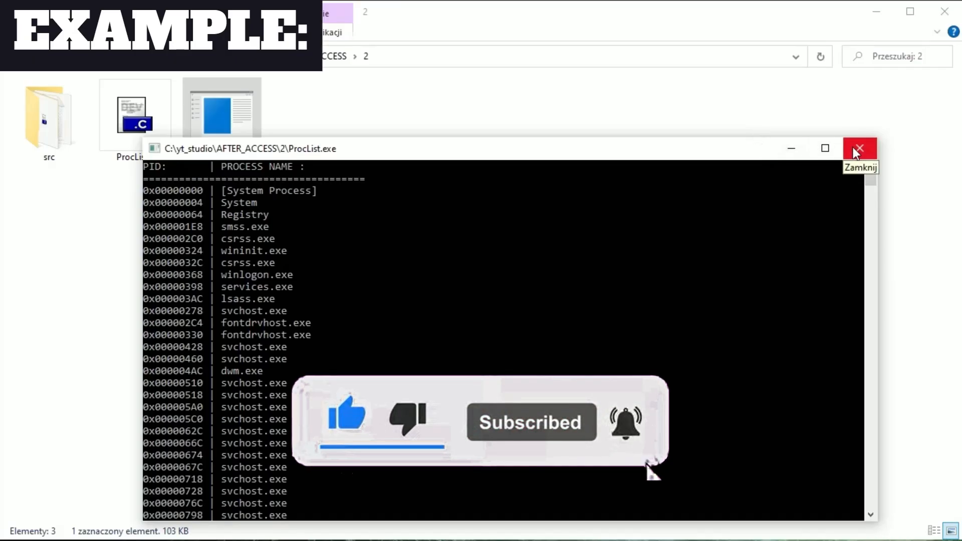
click(860, 148)
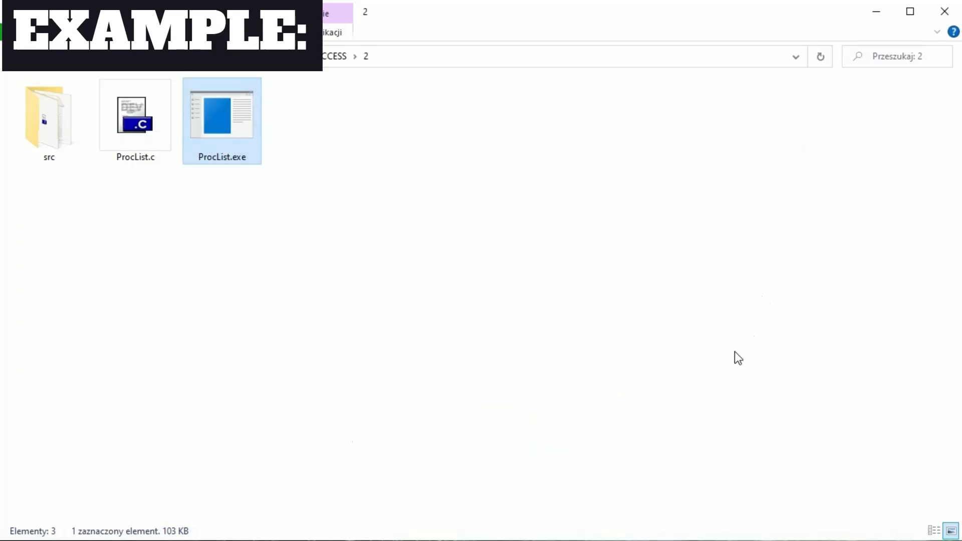
double_click(136, 116)
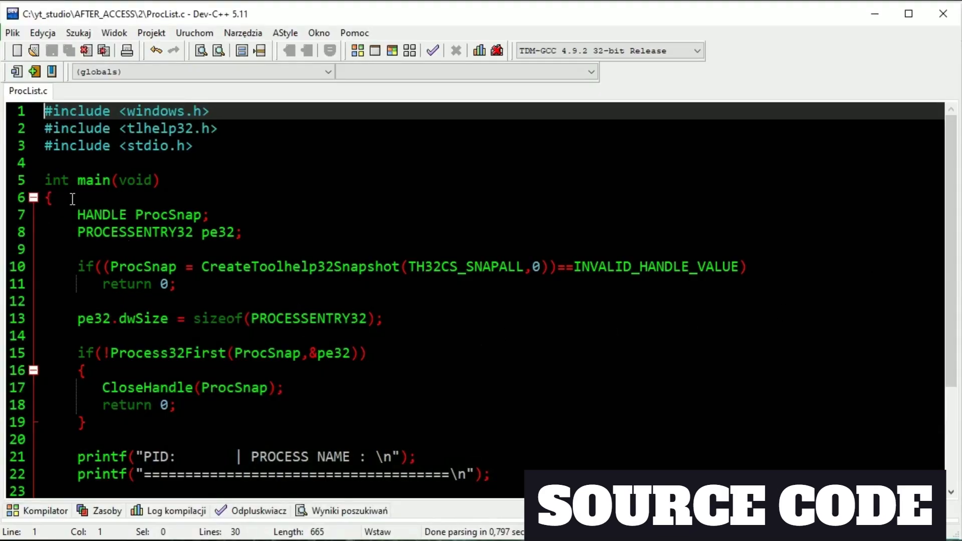
Step: Highlight the snapshot creation check on lines 10–11 and the TH32CS_SNAPALL flag argument
drag(78, 214, 207, 214)
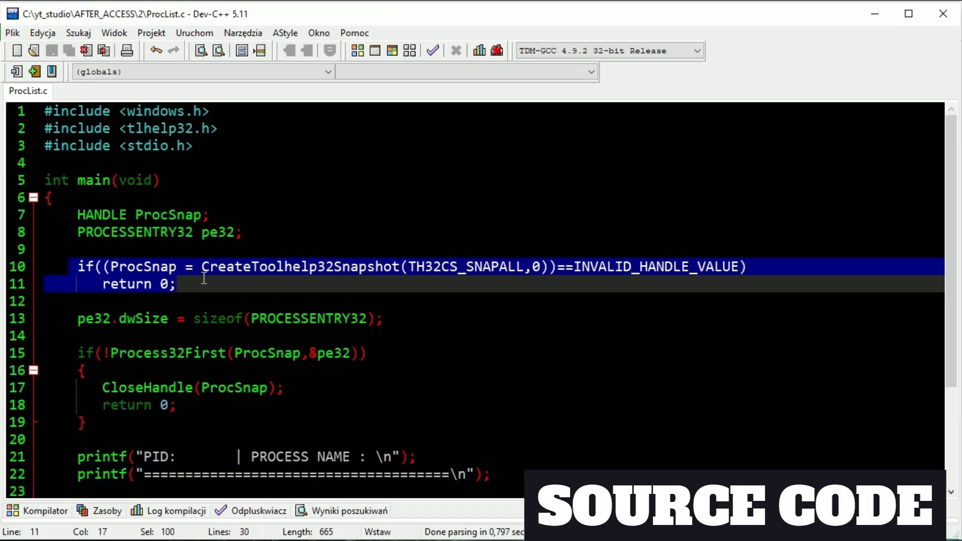
click(195, 284)
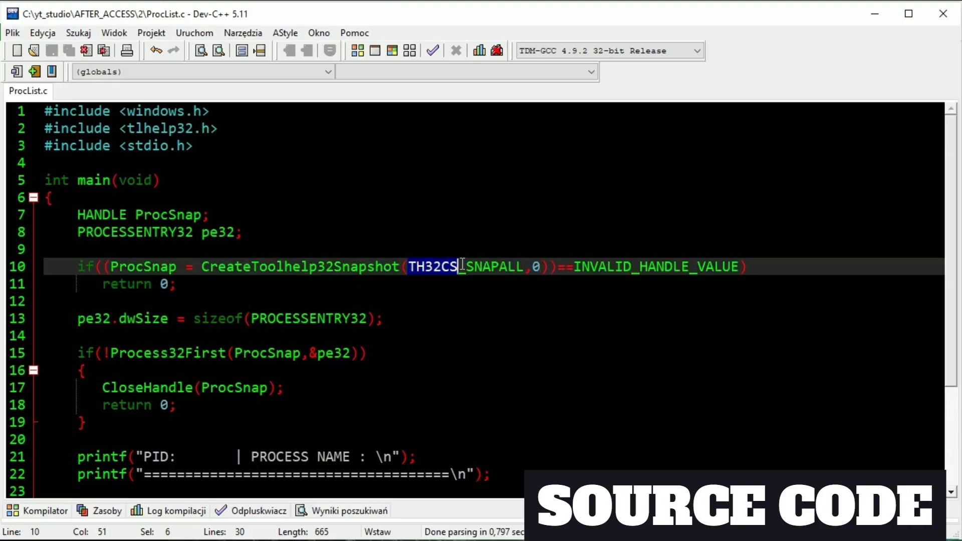
drag(457, 267, 525, 267)
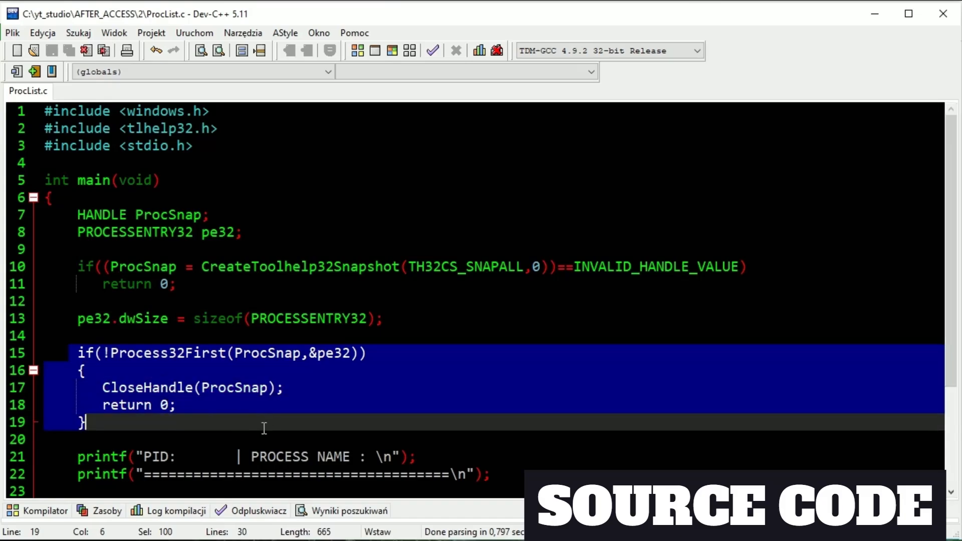
Step: Highlight the pe32 argument of Process32First and the CloseHandle and return lines
click(244, 352)
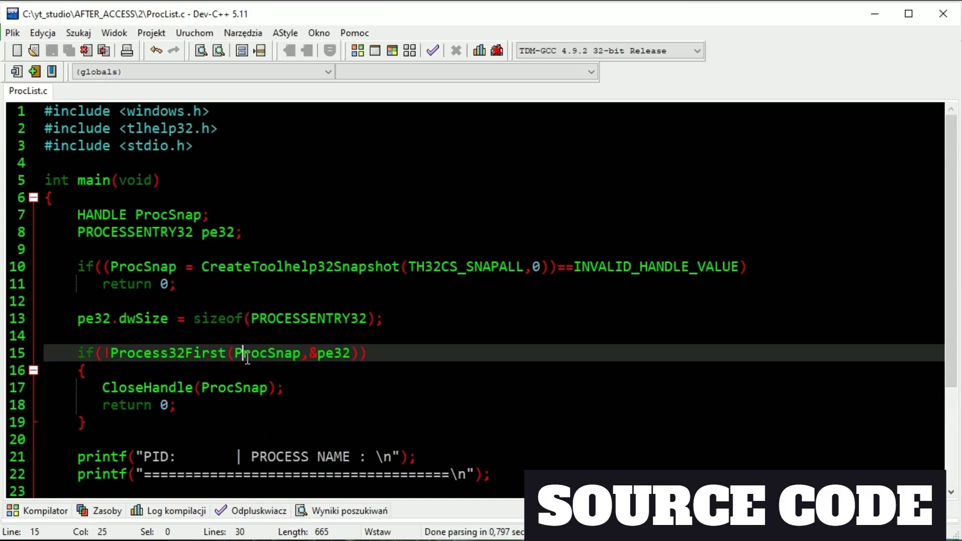
double_click(269, 353)
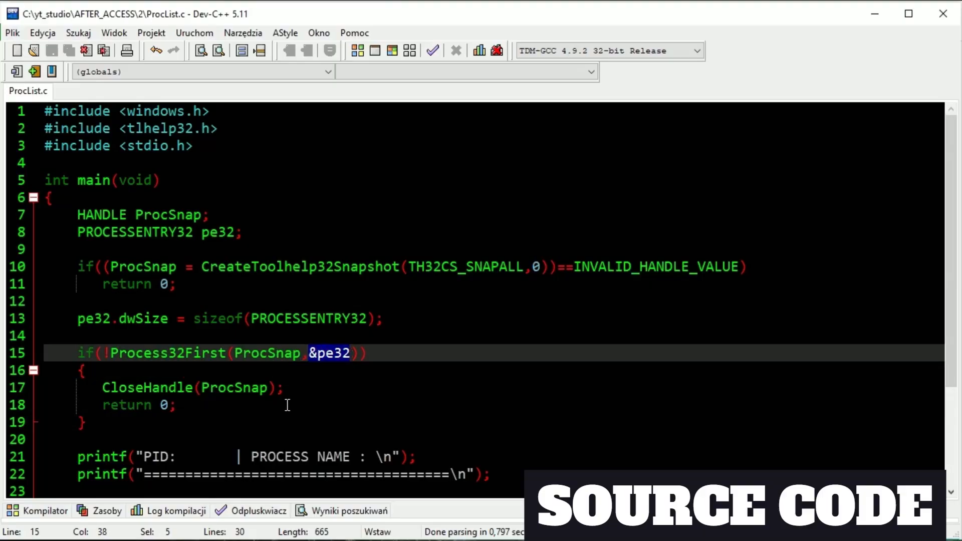
mouse_move(113, 358)
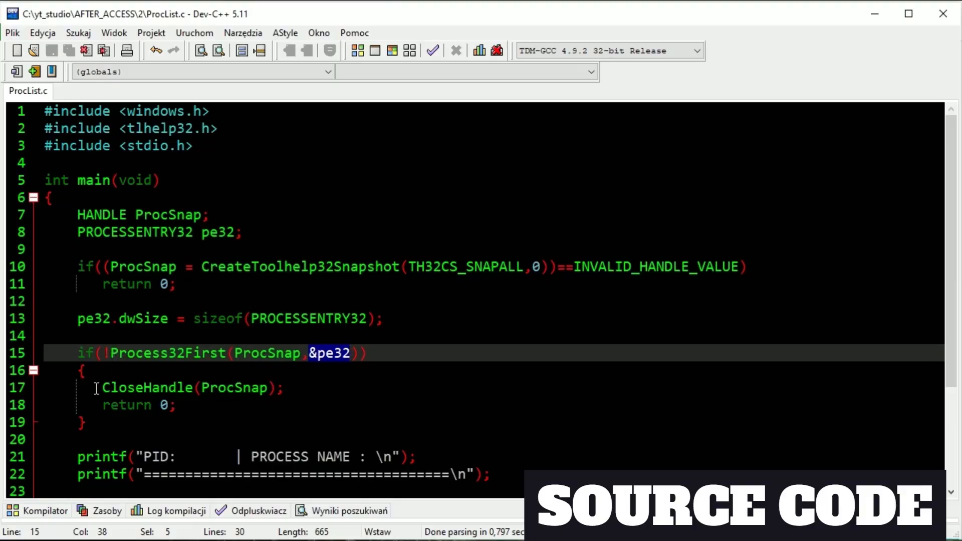
drag(103, 387, 176, 405)
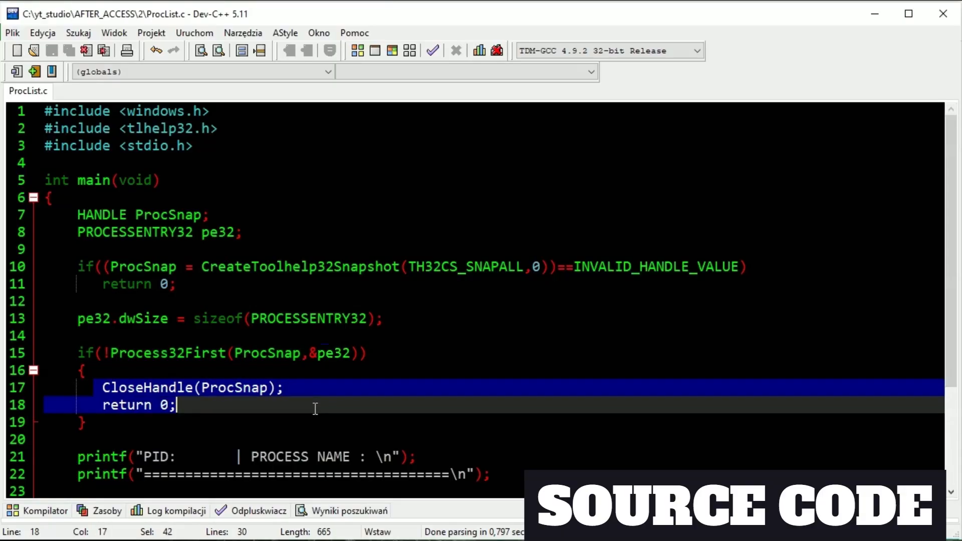
scroll(down, 3)
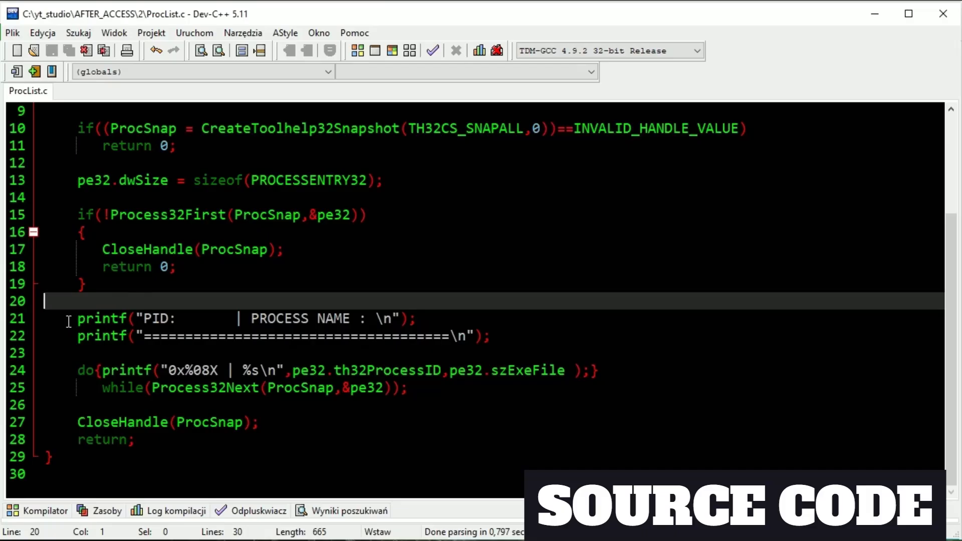
drag(77, 319, 485, 344)
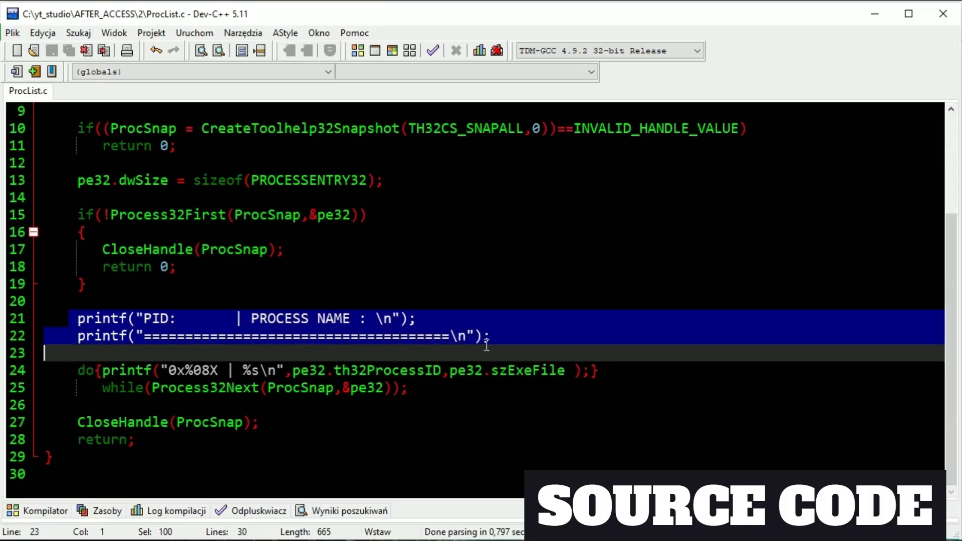
mouse_move(182, 348)
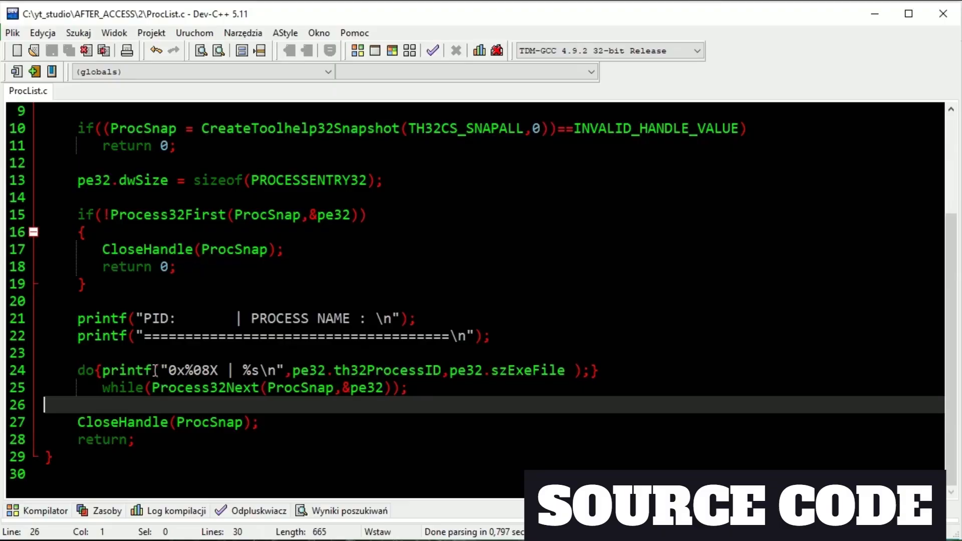
drag(102, 370, 532, 370)
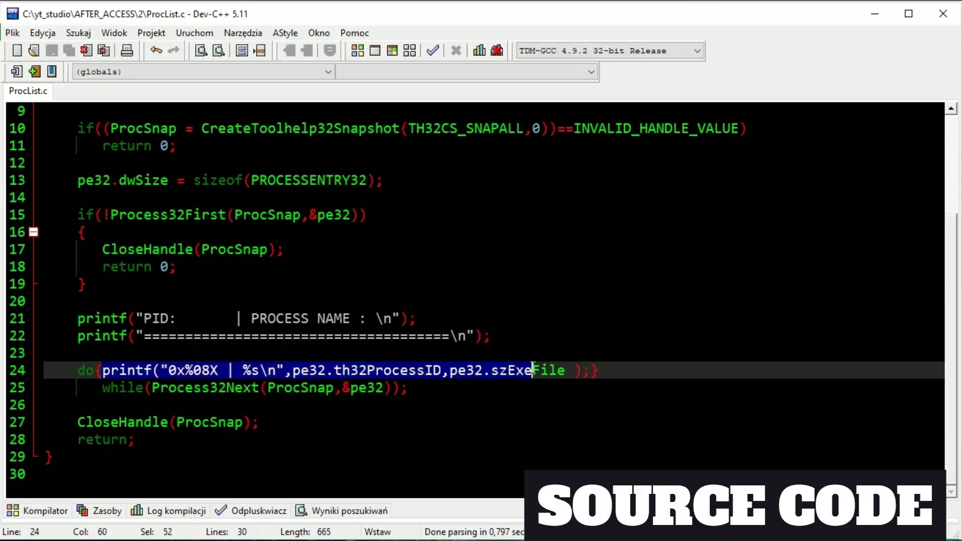
click(289, 370)
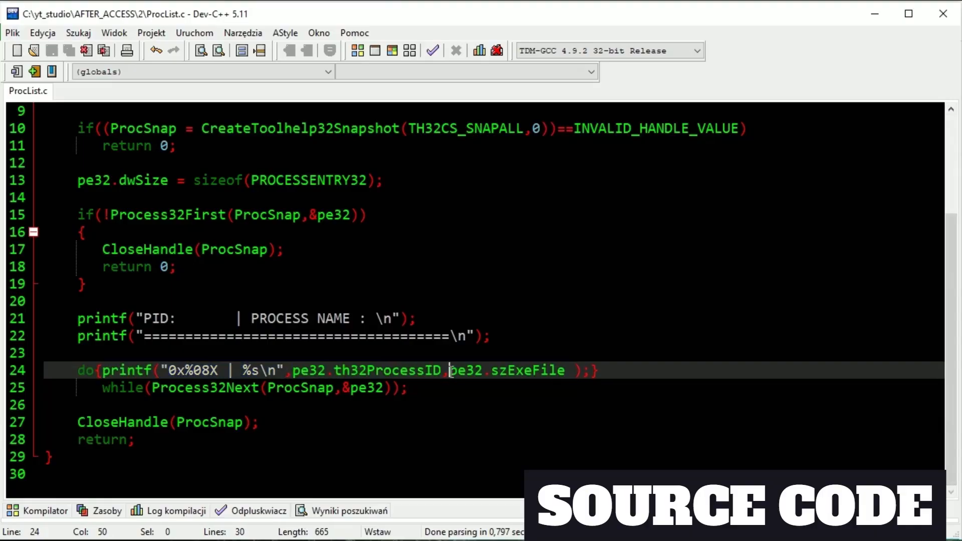
drag(450, 369, 565, 370)
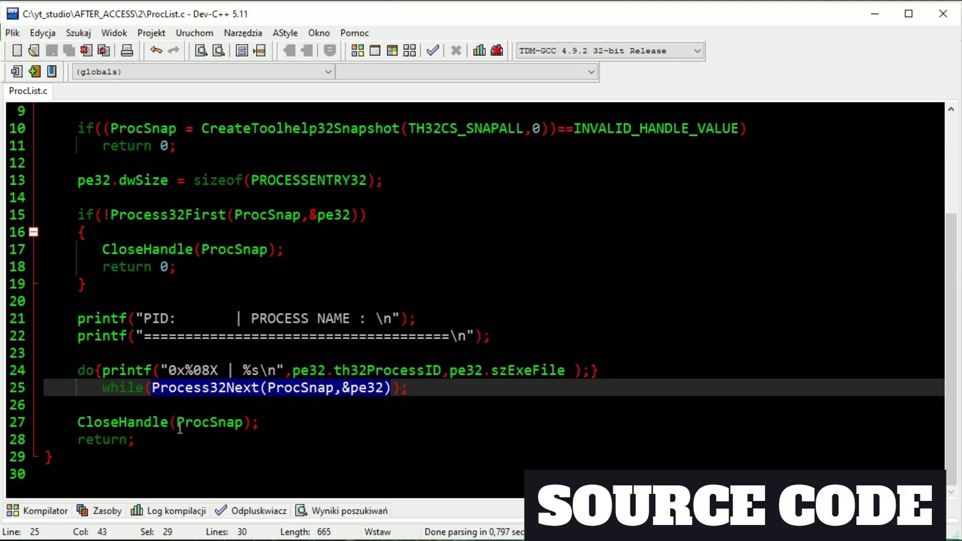
mouse_move(157, 471)
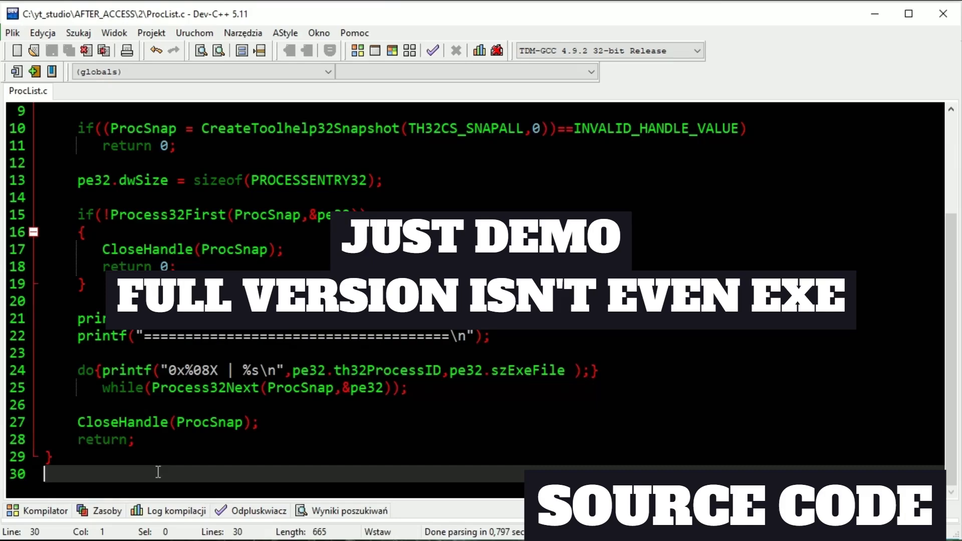
mouse_move(166, 440)
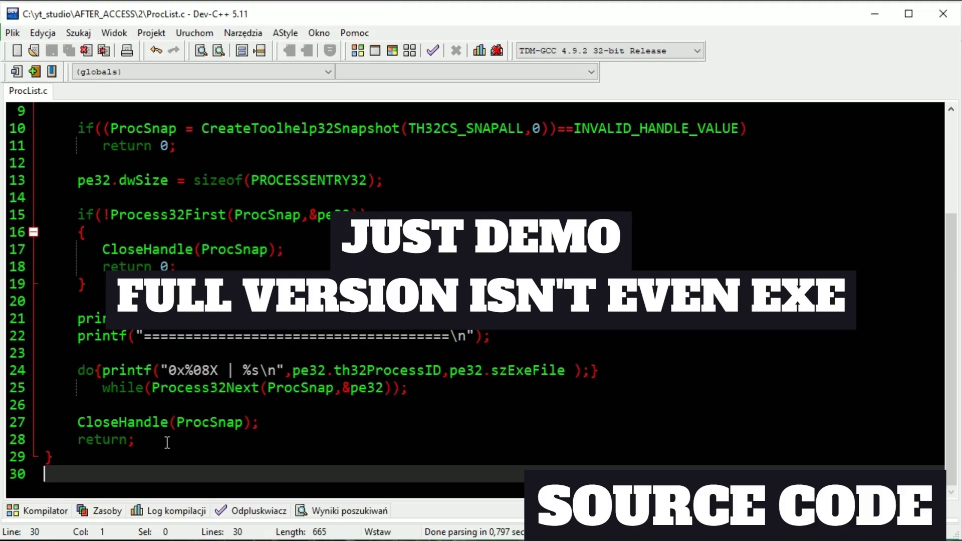
Step: Show the Uruchom menu with the compile and run options for ProcList.c
click(195, 33)
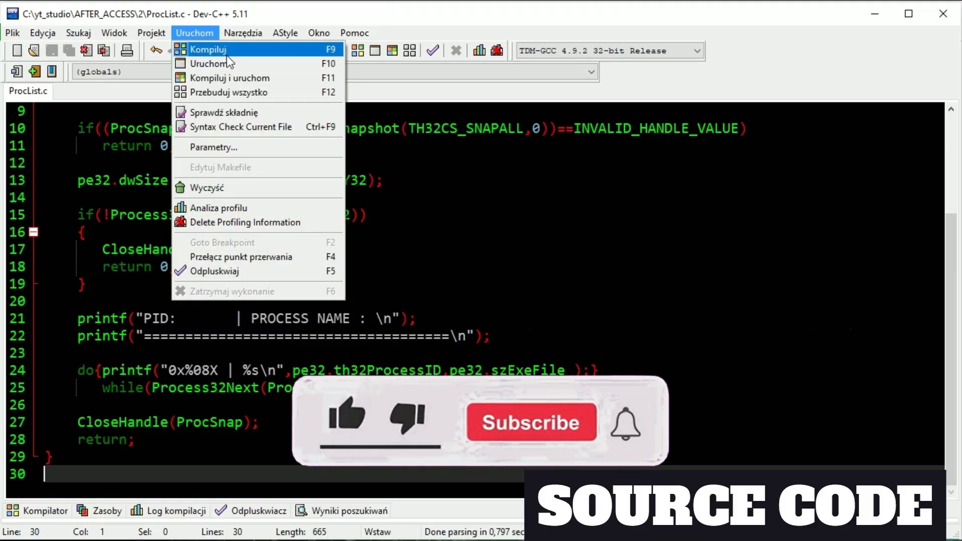